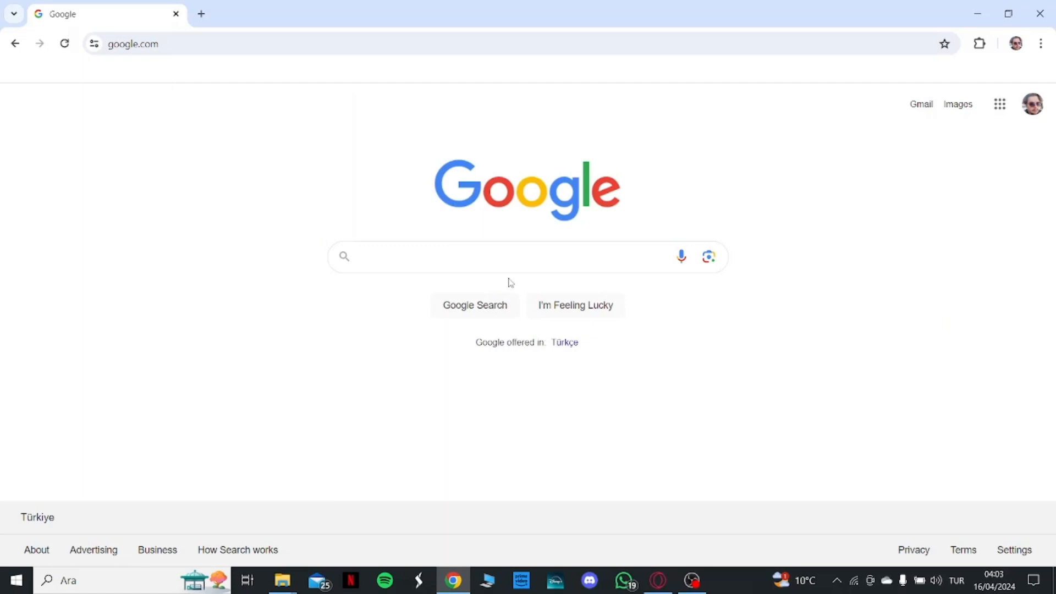
pyautogui.moveTo(508, 276)
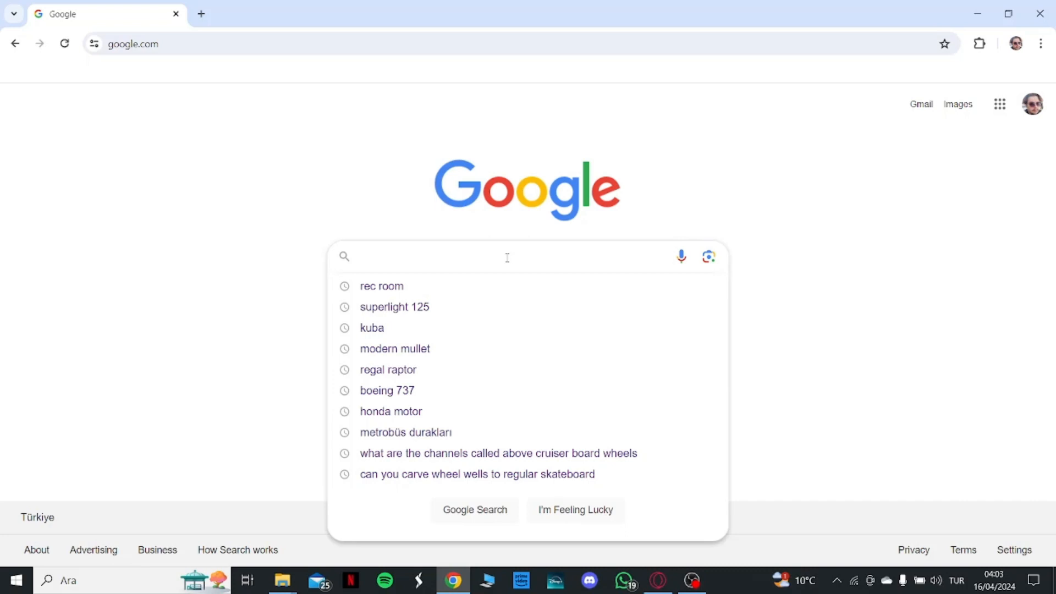
# Search Google for 'rec room' and go to the official recroom.com result
pyautogui.write('rec r')
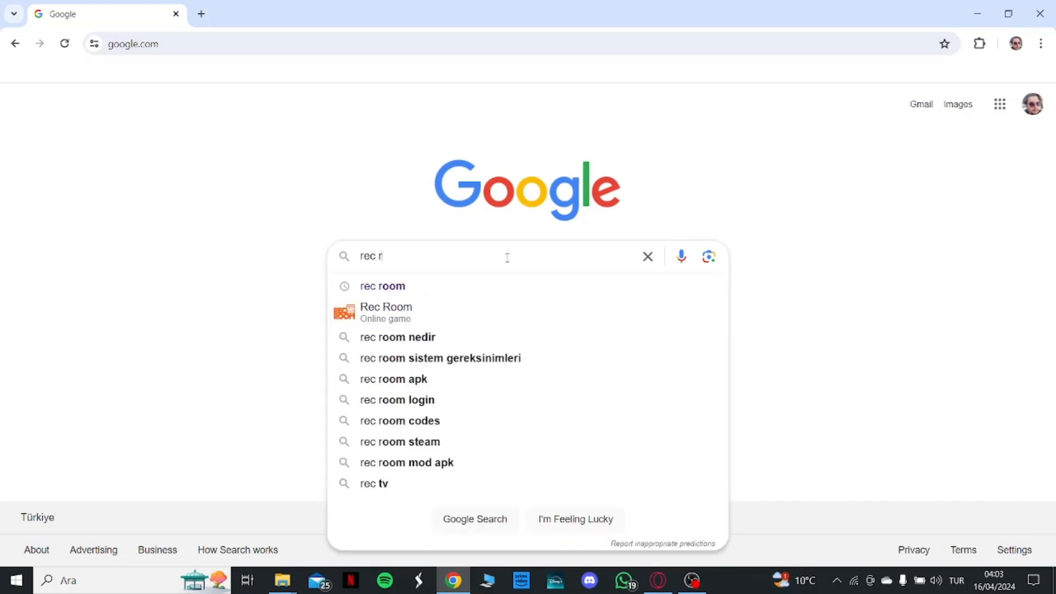
pyautogui.click(381, 286)
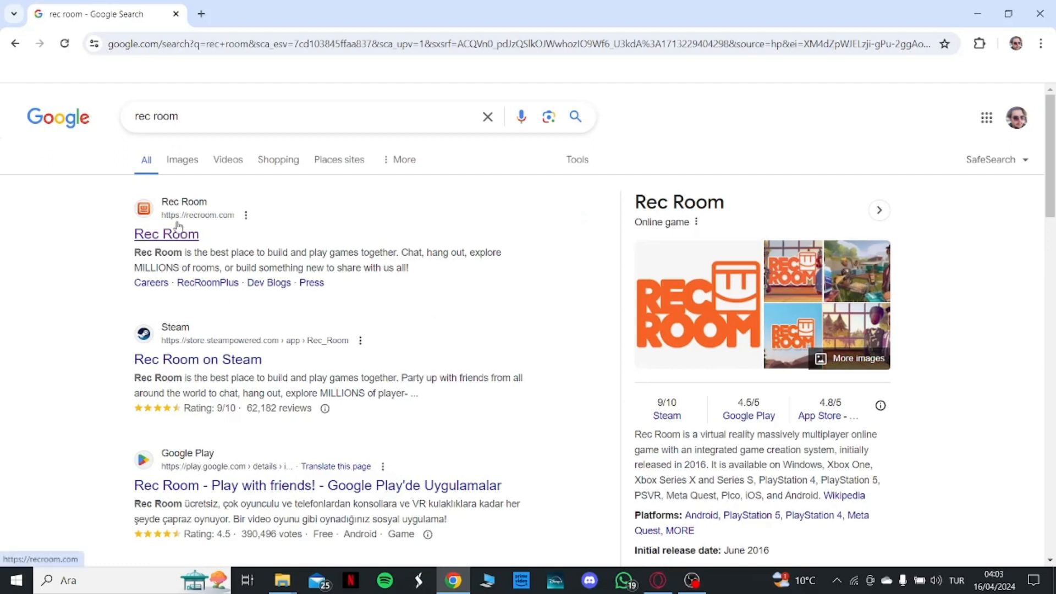
pyautogui.click(166, 234)
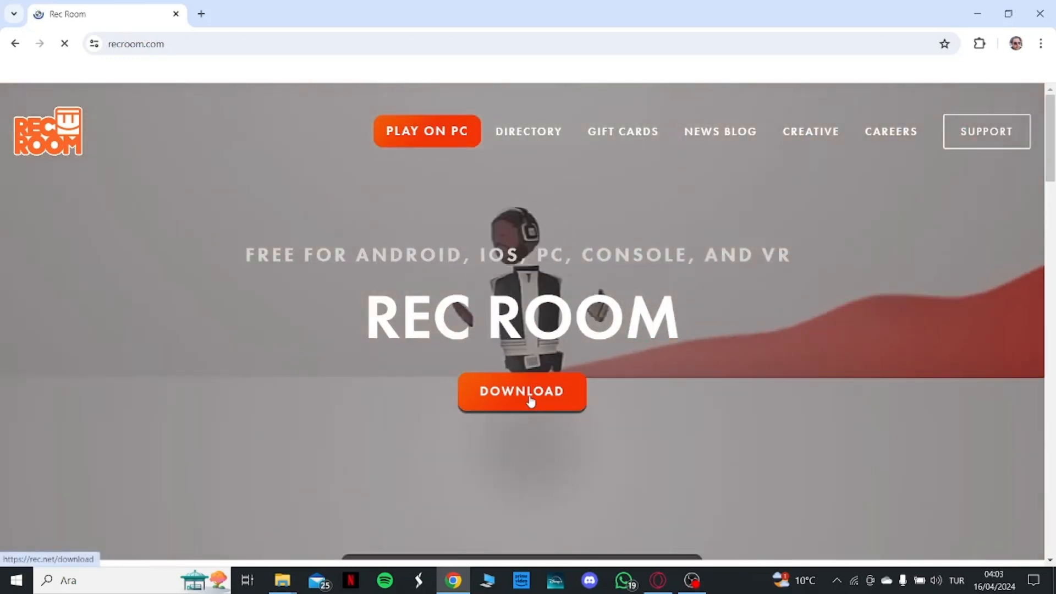
# On the download page, agree to the Privacy Policy and Terms and start the Windows (Play On PC) download
pyautogui.click(520, 392)
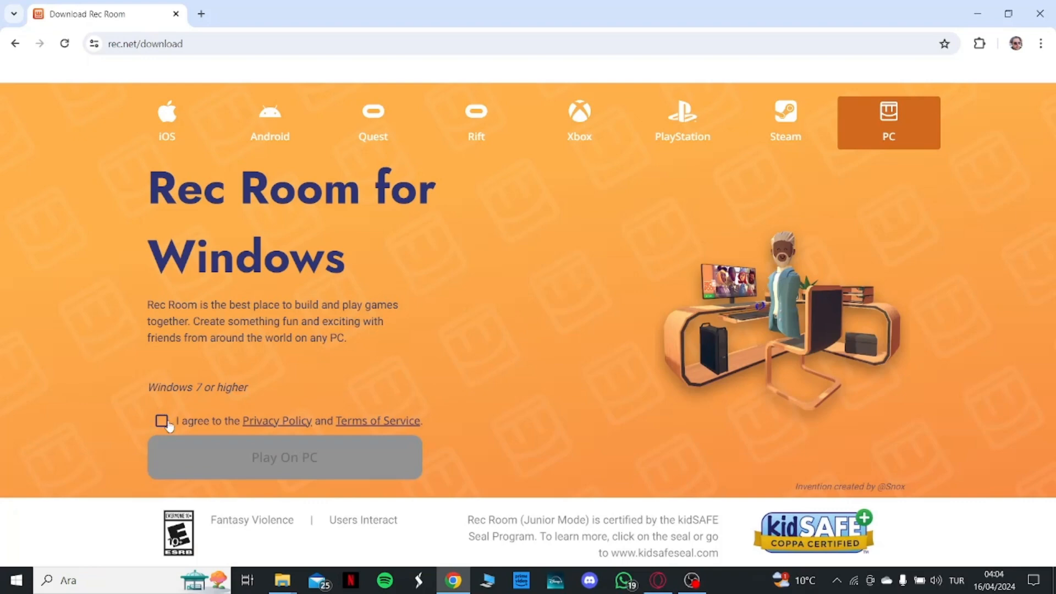
pyautogui.click(161, 422)
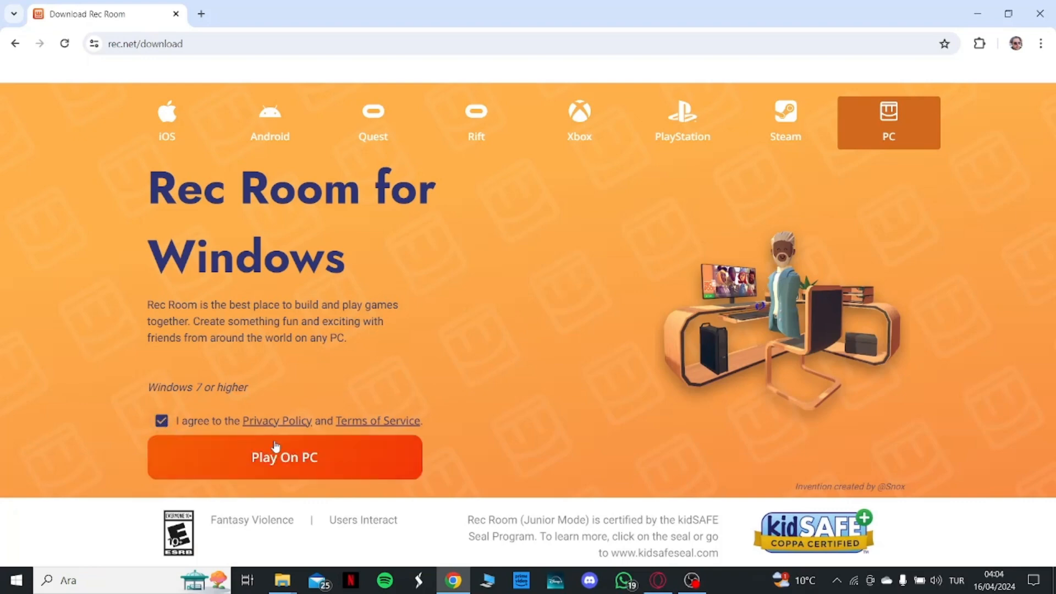
pyautogui.click(284, 457)
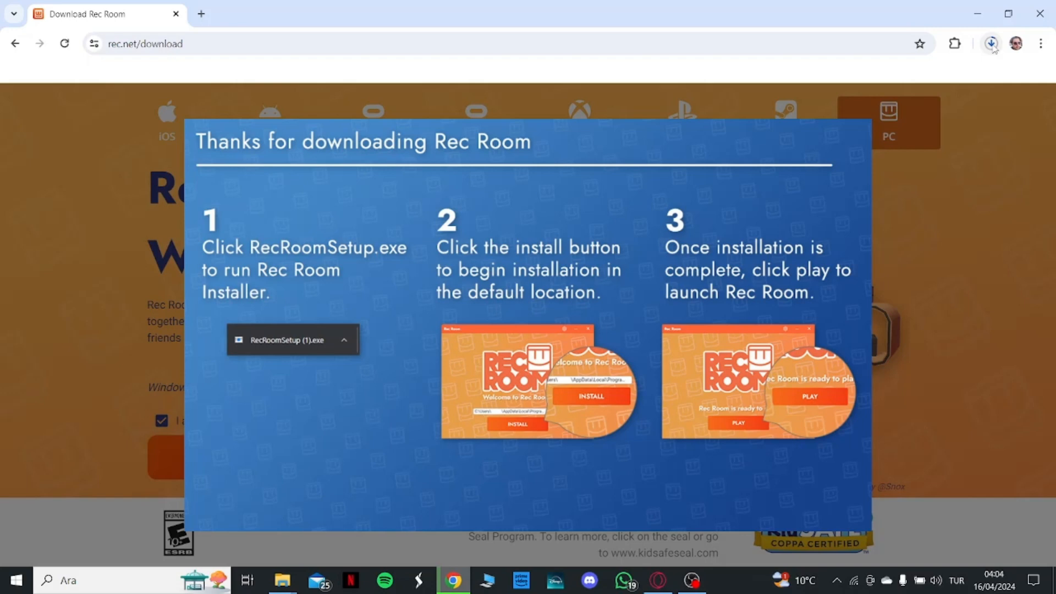
# Run the downloaded RecRoomSetup (1).exe from the browser's download bubble
pyautogui.click(990, 42)
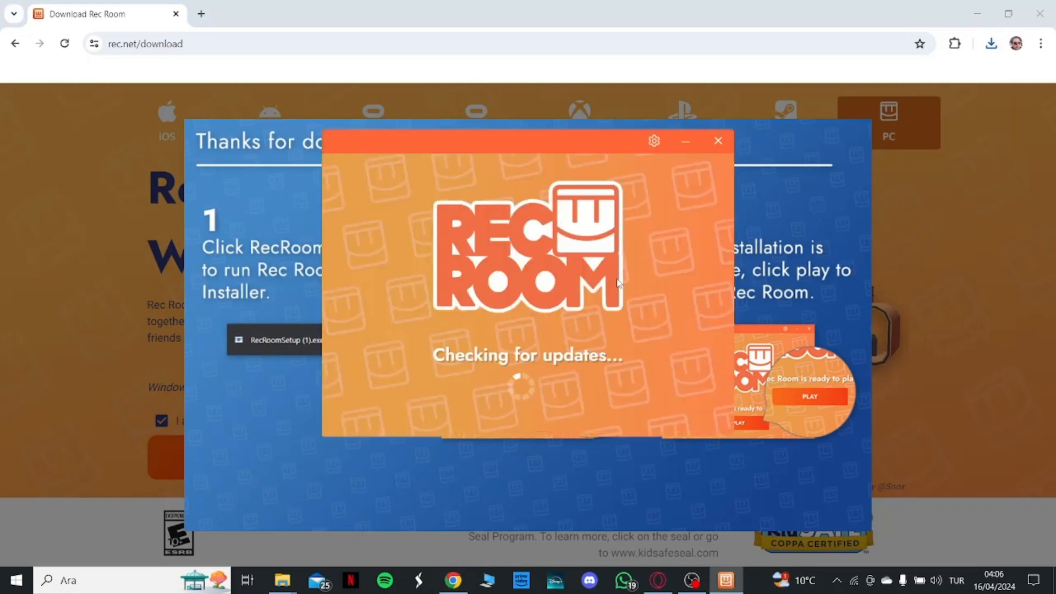
# Reposition the installer window while it shows 'Checking for updates...'
pyautogui.moveTo(616, 142); pyautogui.dragTo(441, 127)
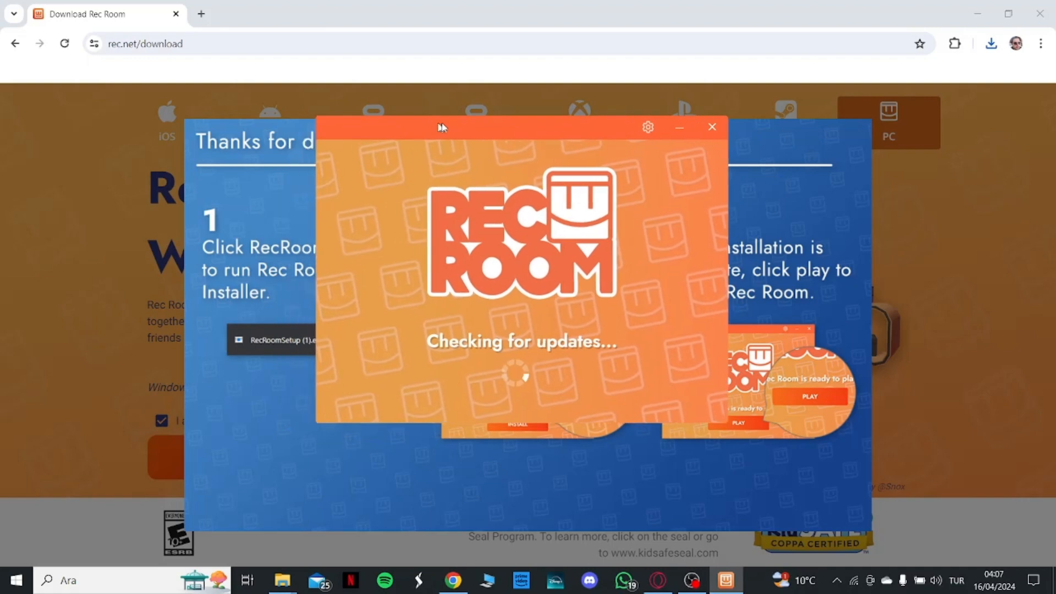
pyautogui.moveTo(441, 126); pyautogui.dragTo(482, 145)
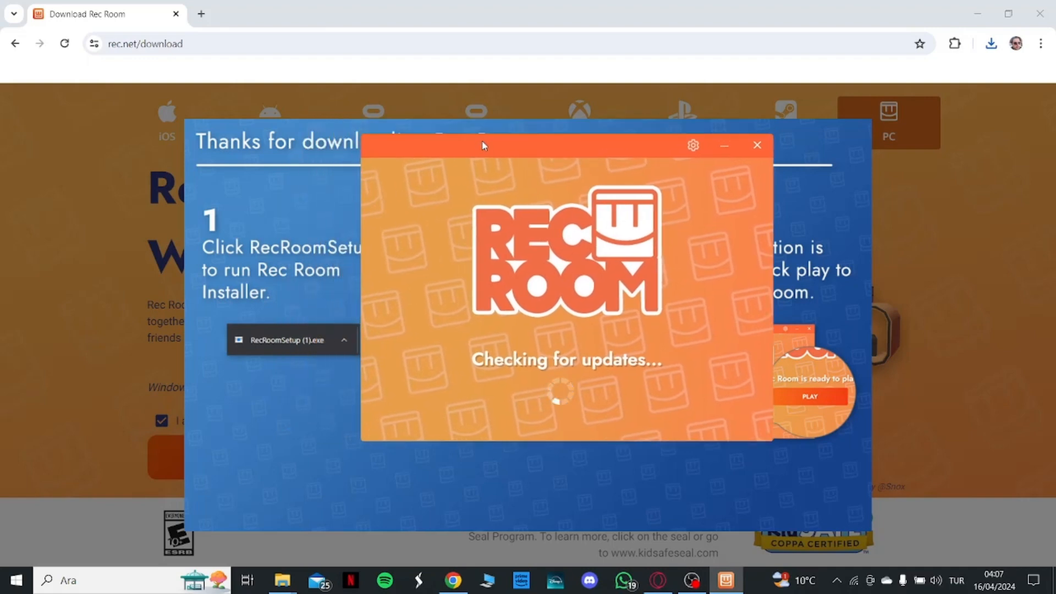